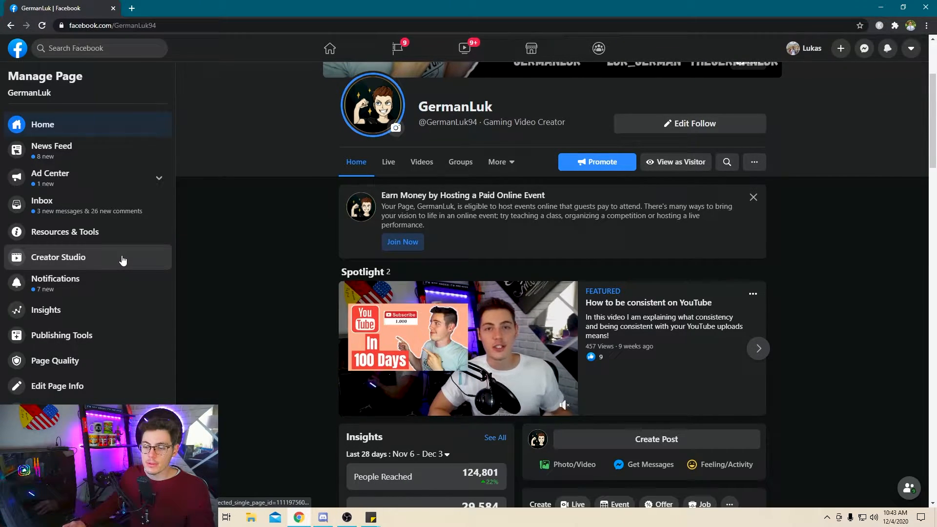
mouse_move(232, 255)
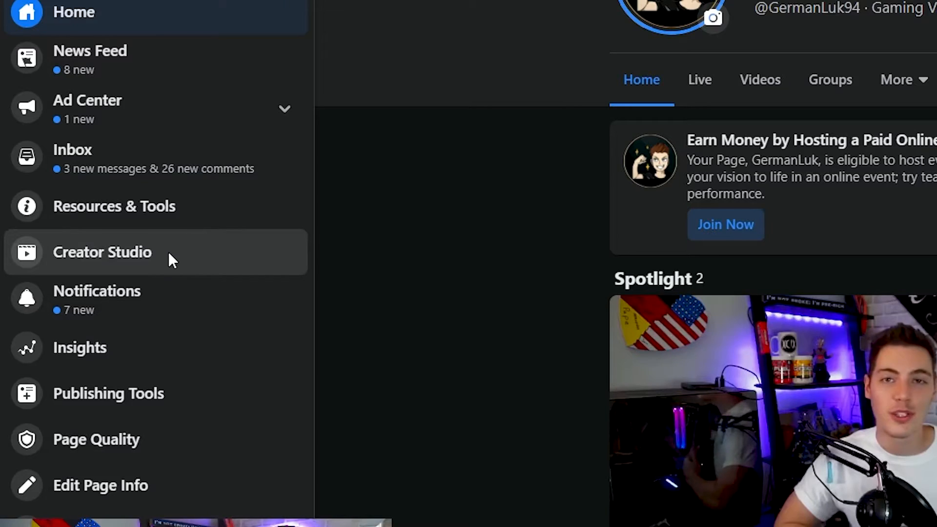
Open Creator Studio from the GermanLuk page's Manage Page sidebar
click(102, 252)
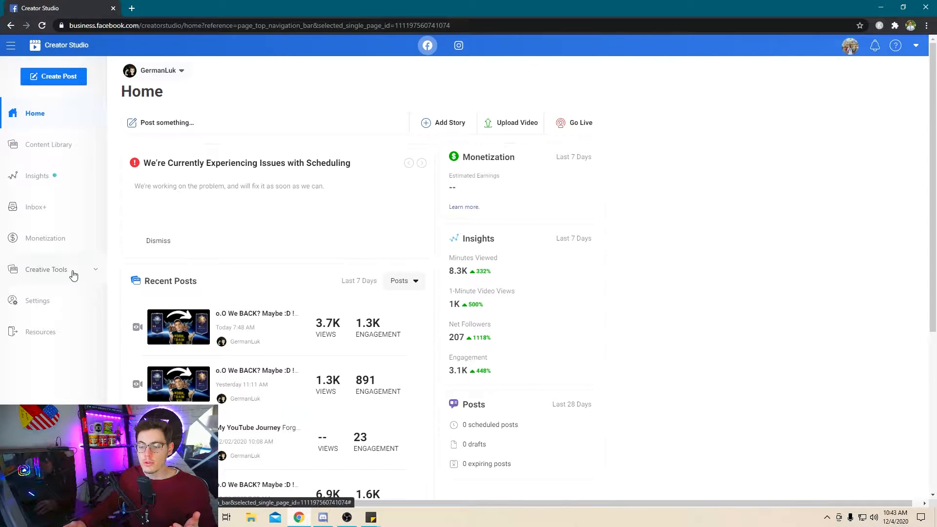
Open Creative Tools > Live Dashboard and browse the stream, alerts, comments and goals panels
click(46, 269)
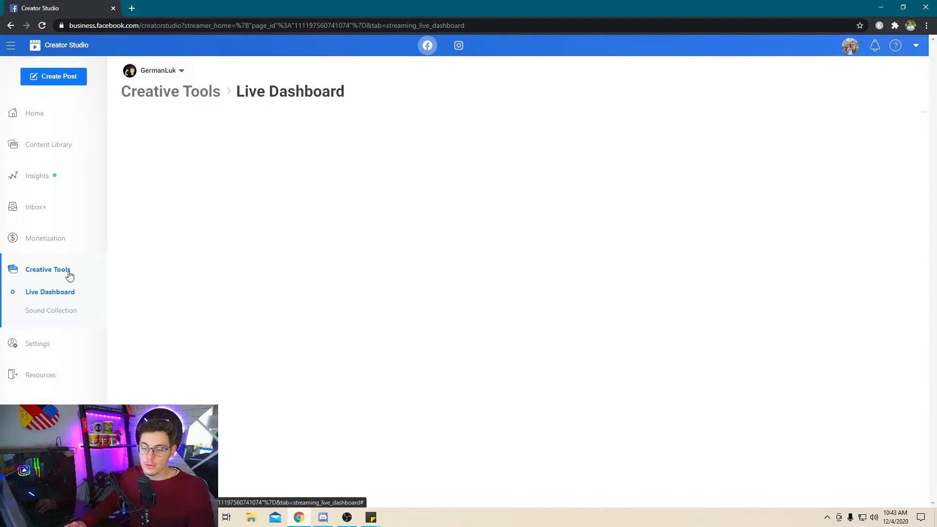
click(49, 292)
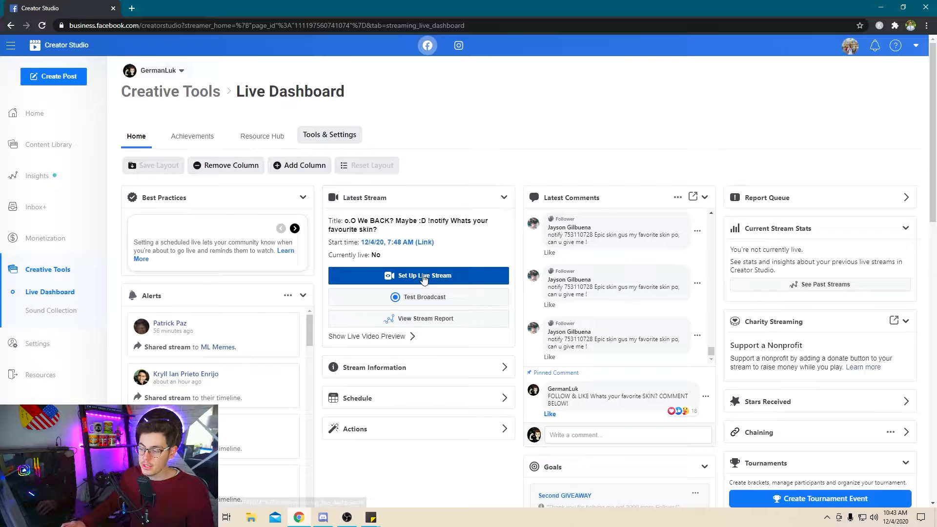
click(418, 275)
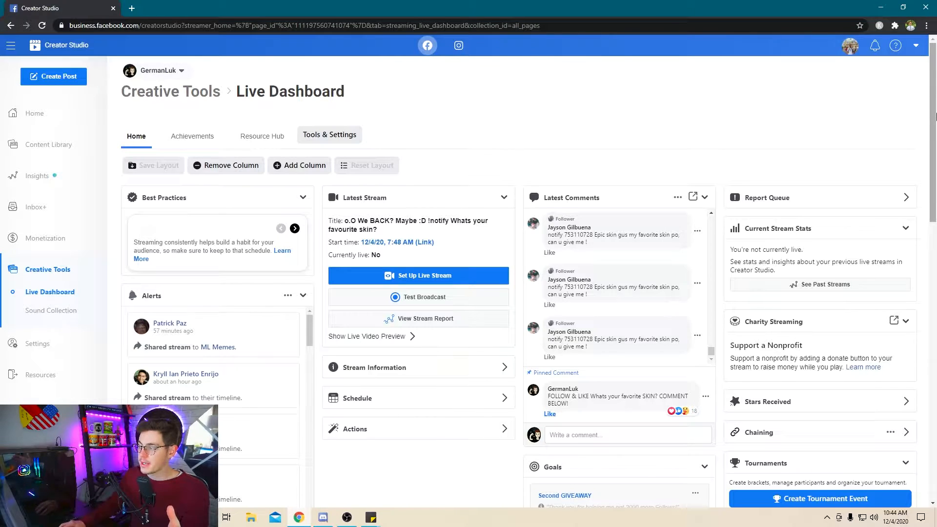
scroll(down, 3)
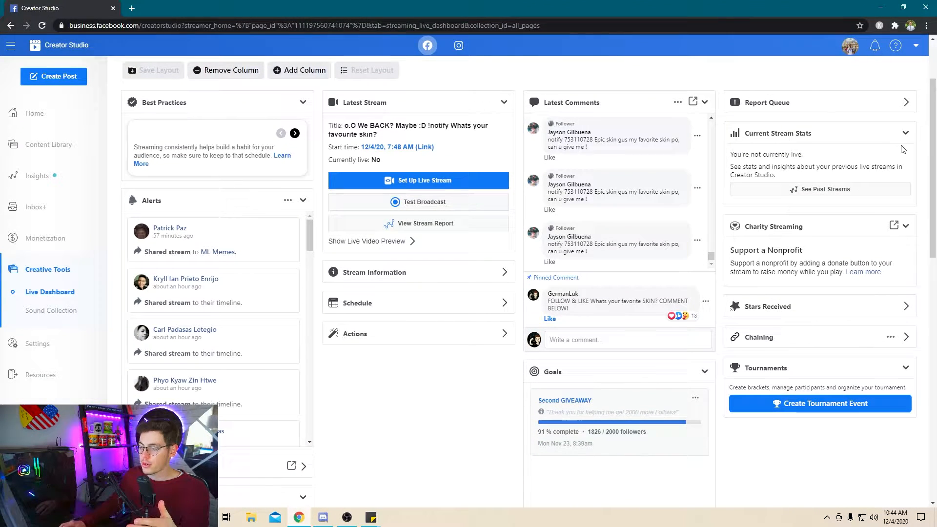
mouse_move(761, 166)
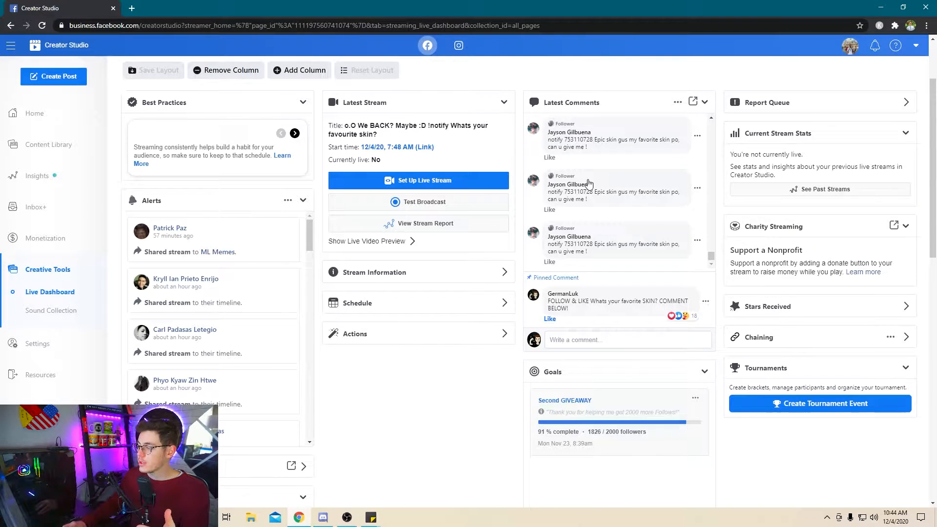
mouse_move(810, 215)
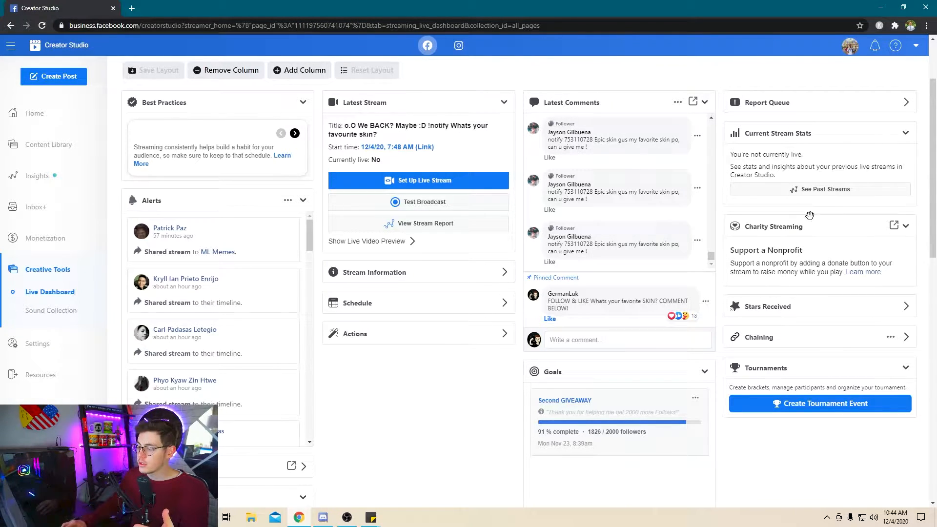
scroll(down, 3)
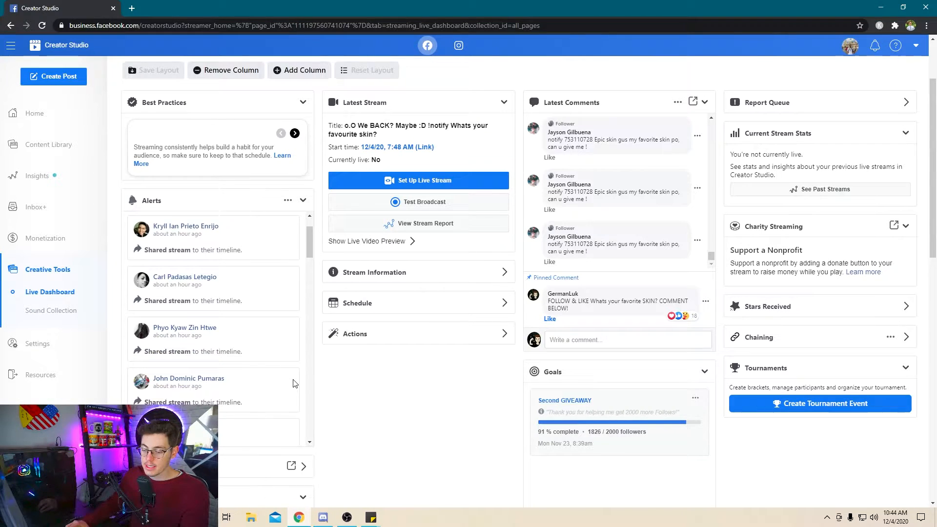
scroll(down, 3)
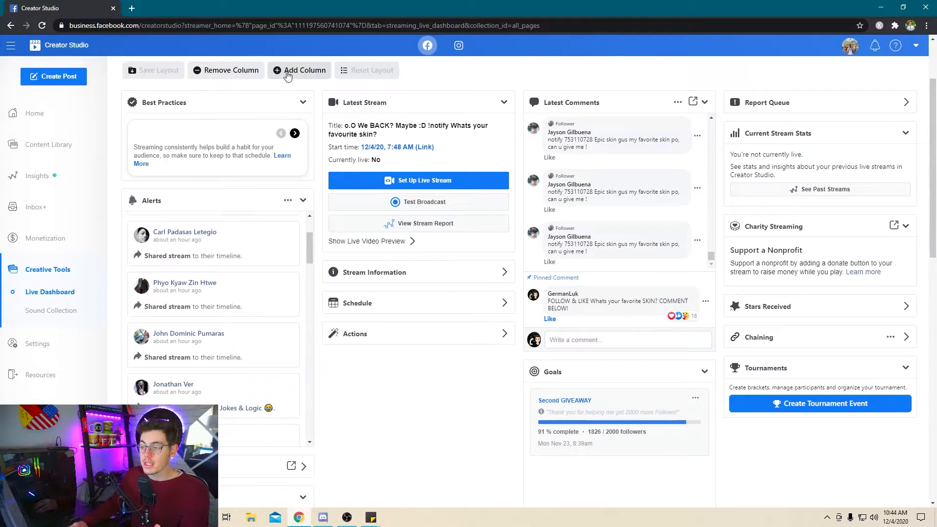
mouse_move(452, 290)
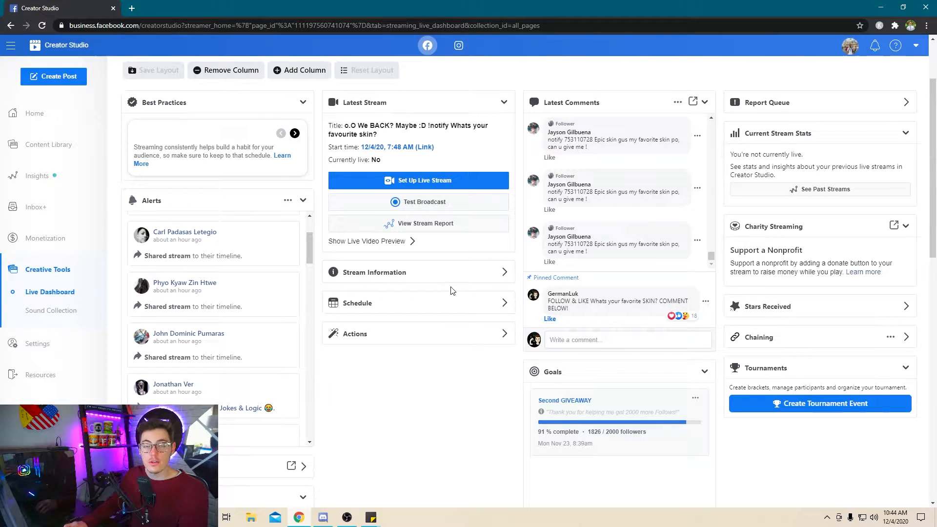
Open Insights to view video Performance minutes viewed for Nov 27 – Dec 3, 2020
click(37, 175)
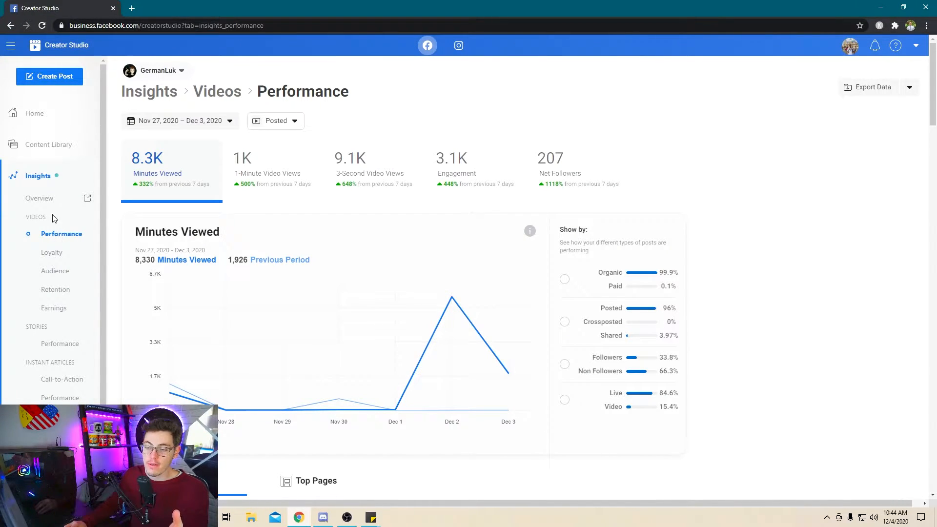
mouse_move(73, 186)
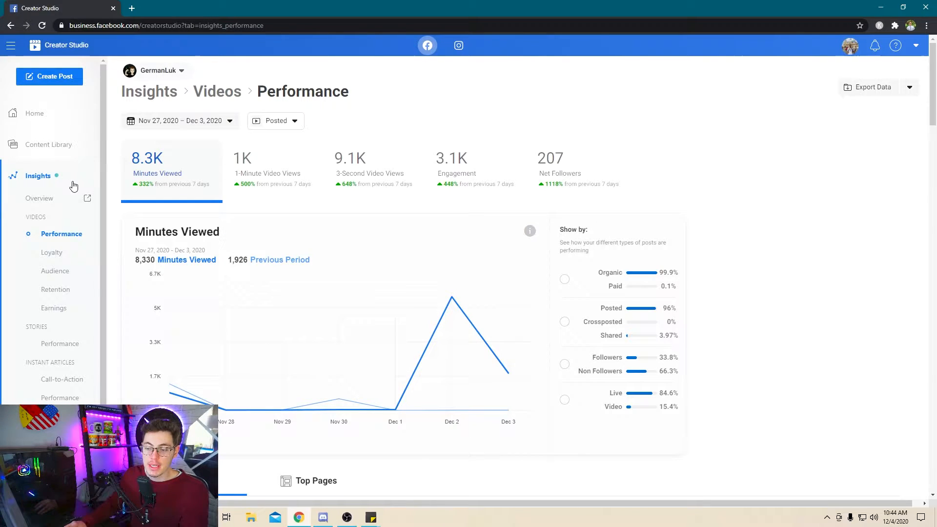
mouse_move(74, 271)
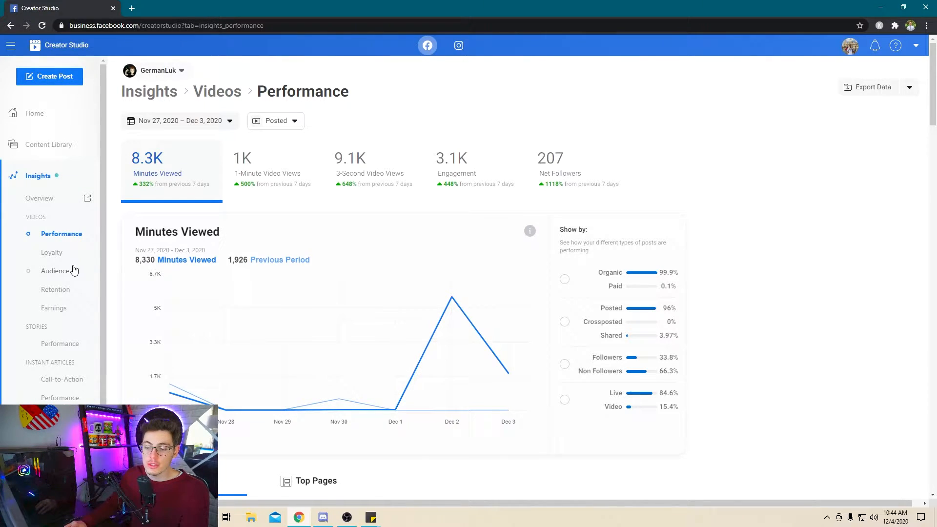
mouse_move(64, 307)
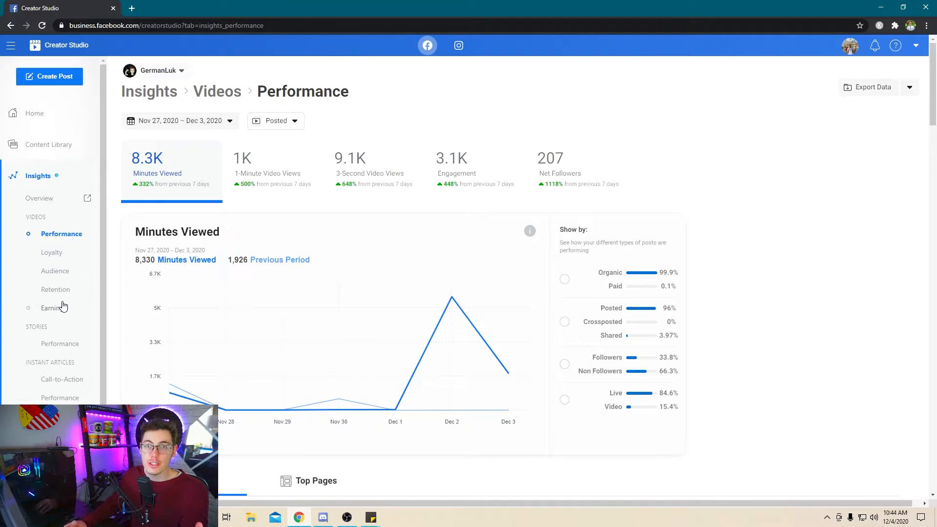
mouse_move(69, 217)
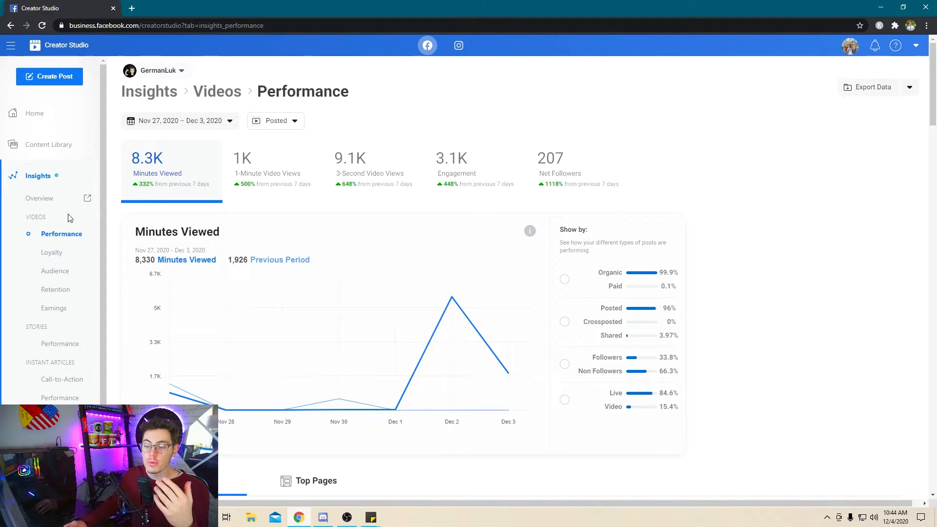
mouse_move(66, 183)
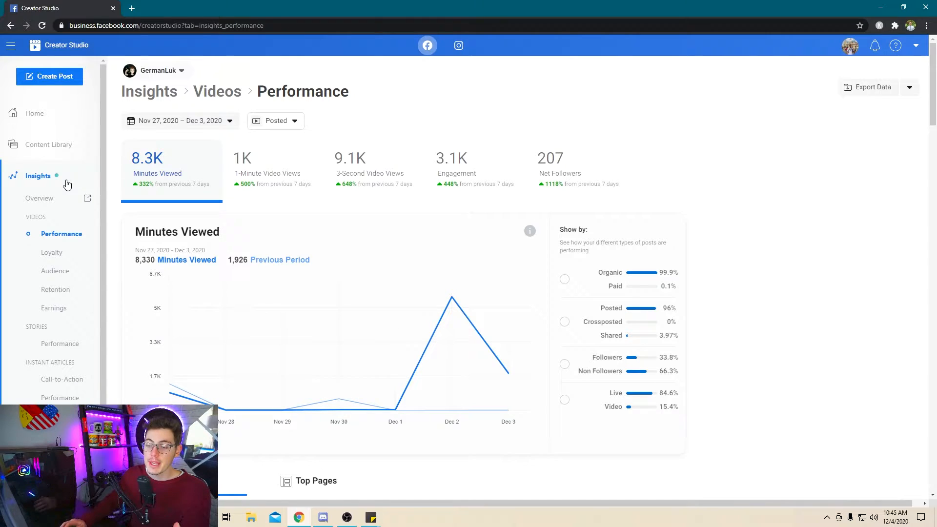
mouse_move(35, 186)
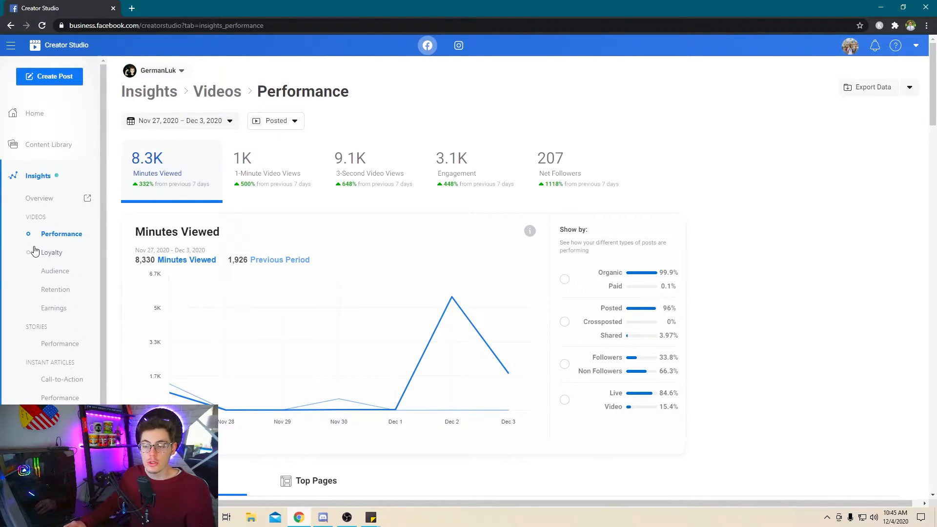
Open the Content Library posts list and view a post's +0.9x distribution score breakdown
click(51, 145)
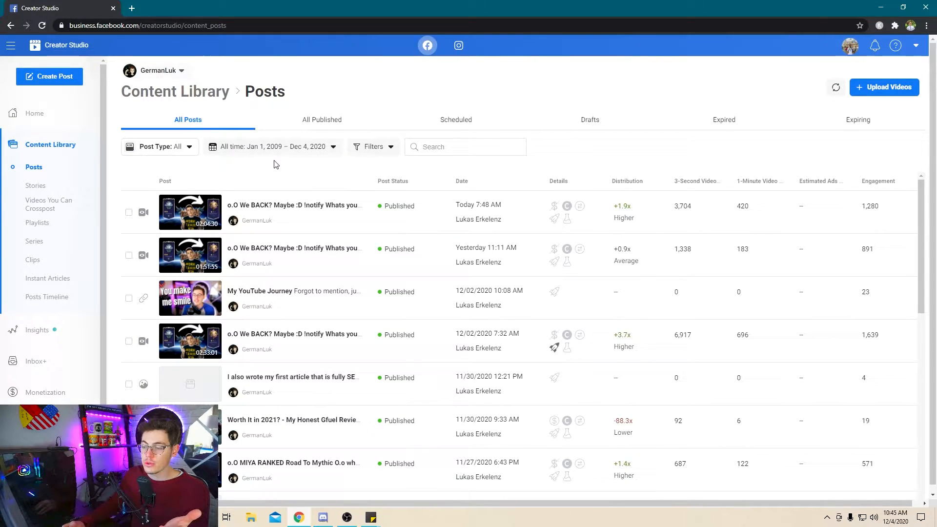
mouse_move(304, 177)
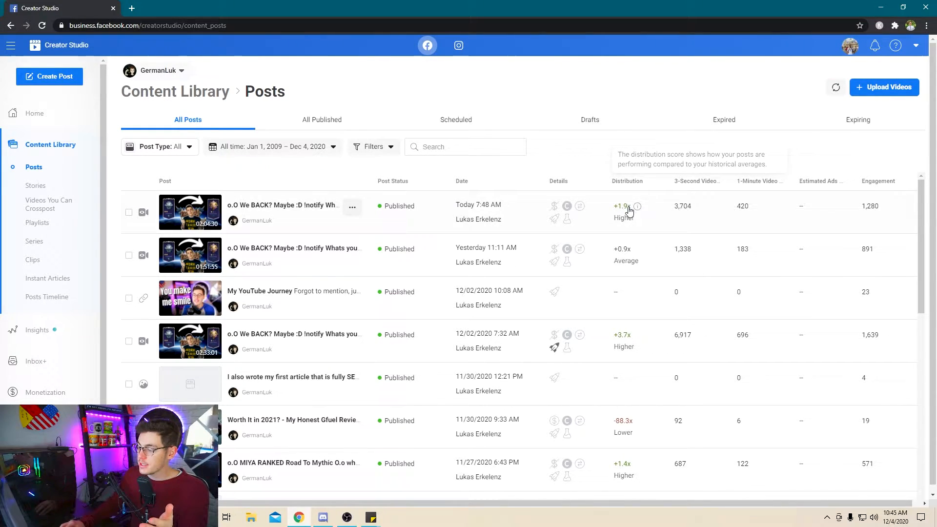
click(637, 206)
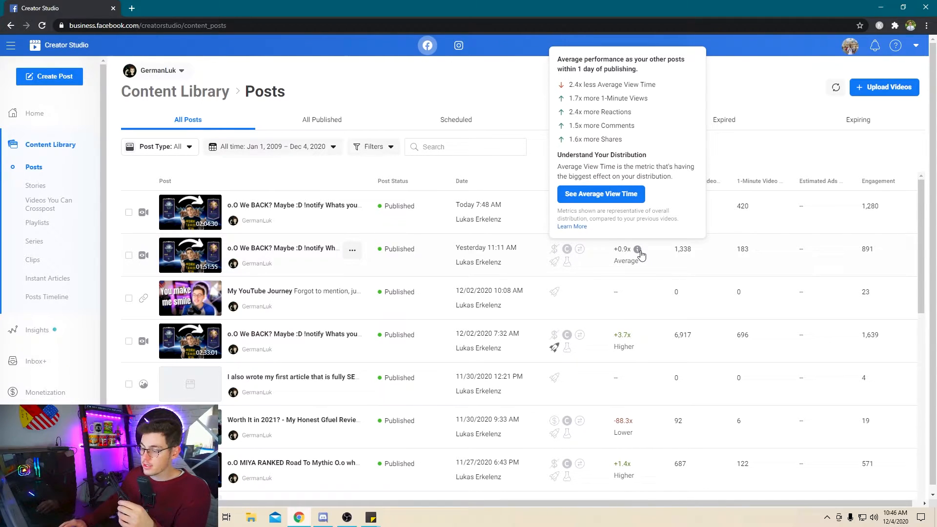
scroll(down, 3)
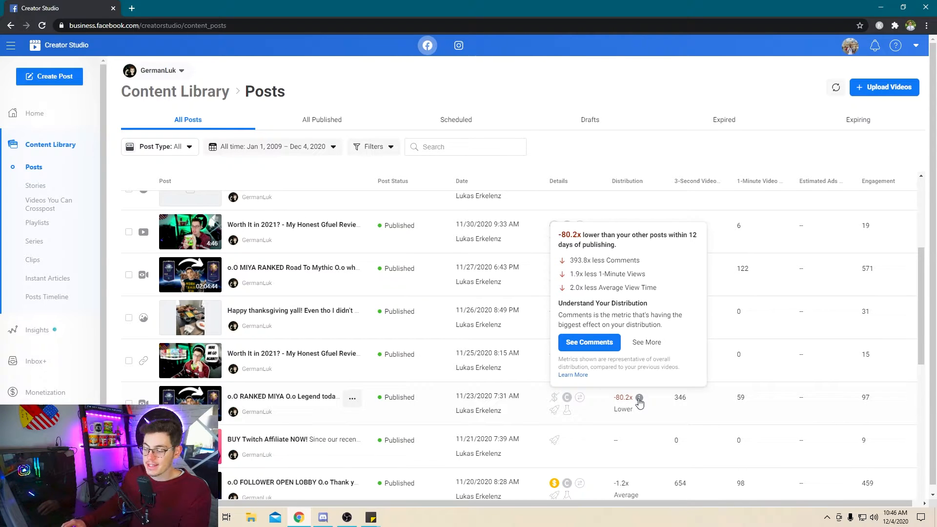
scroll(up, 3)
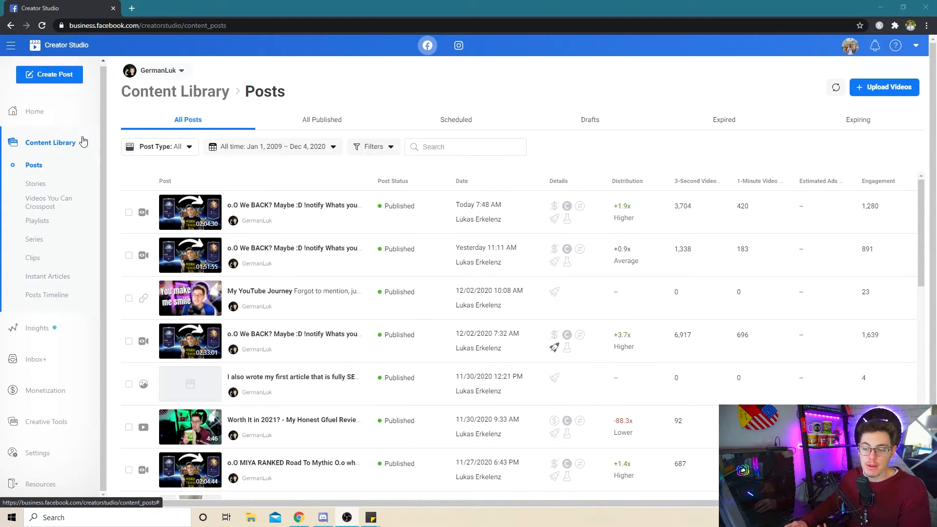
mouse_move(53, 361)
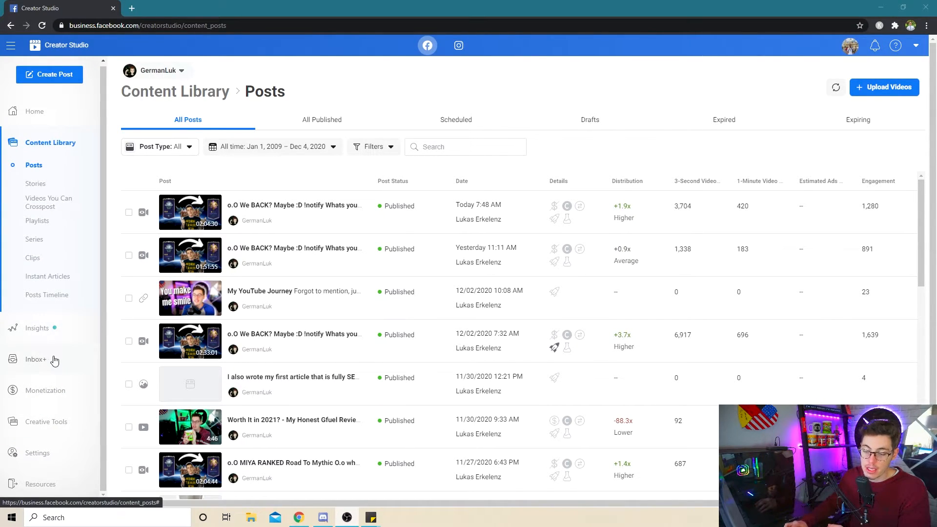
mouse_move(53, 394)
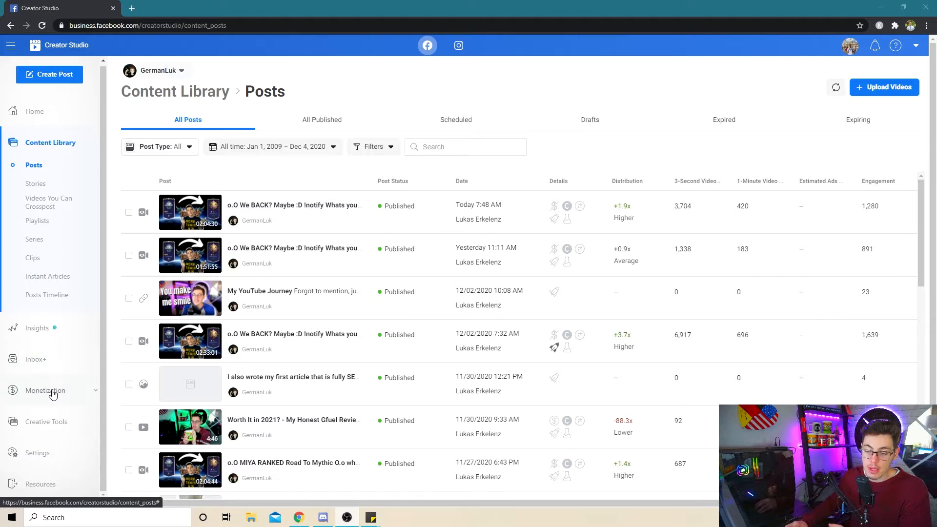
Open Monetization Overview and scroll through Brand Collabs, Paid Online Events, In-Stream Ads and Fan Subscriptions
click(45, 391)
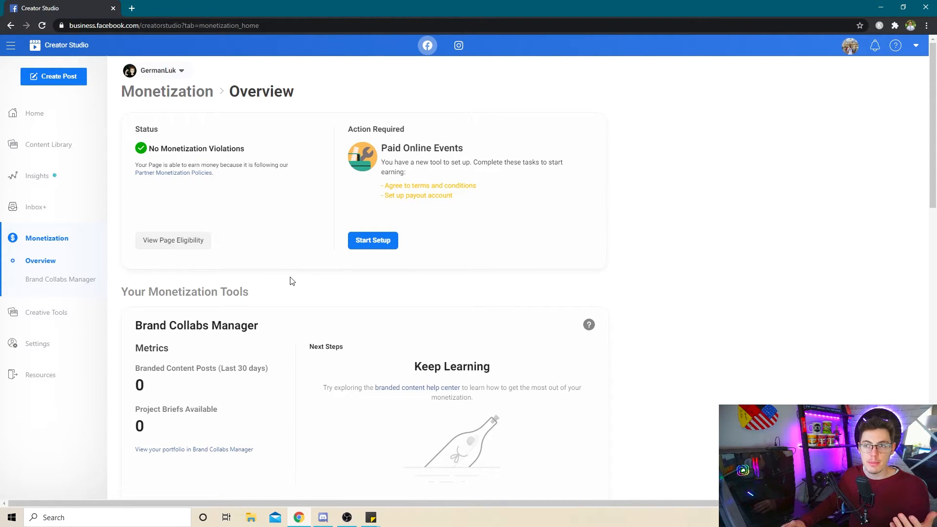
scroll(down, 3)
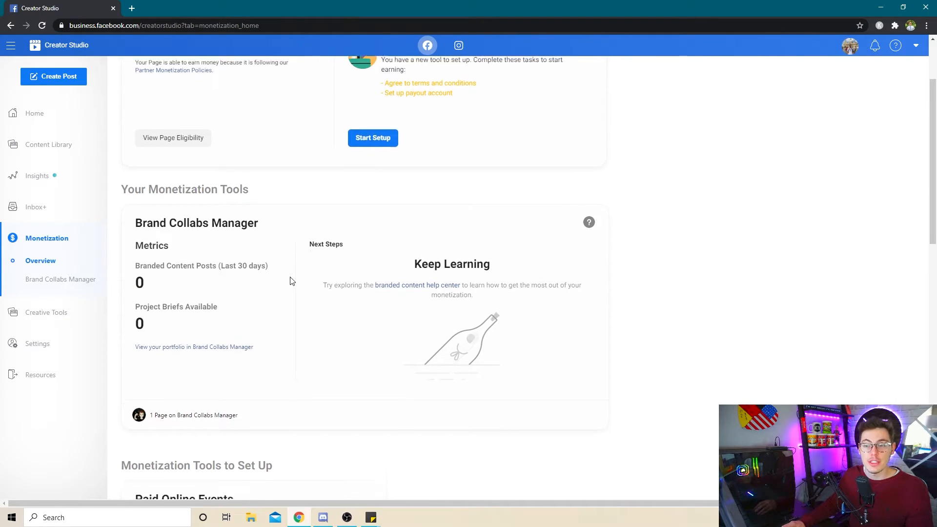
scroll(down, 3)
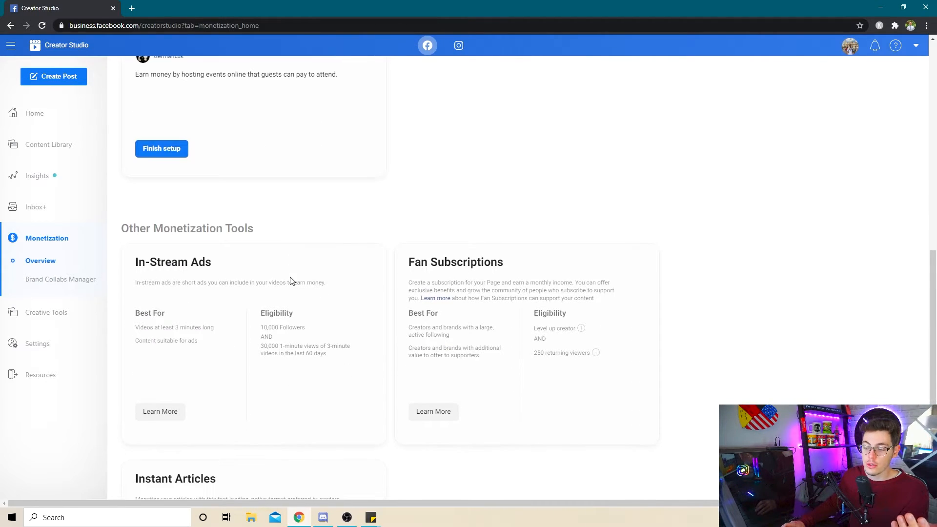
mouse_move(301, 317)
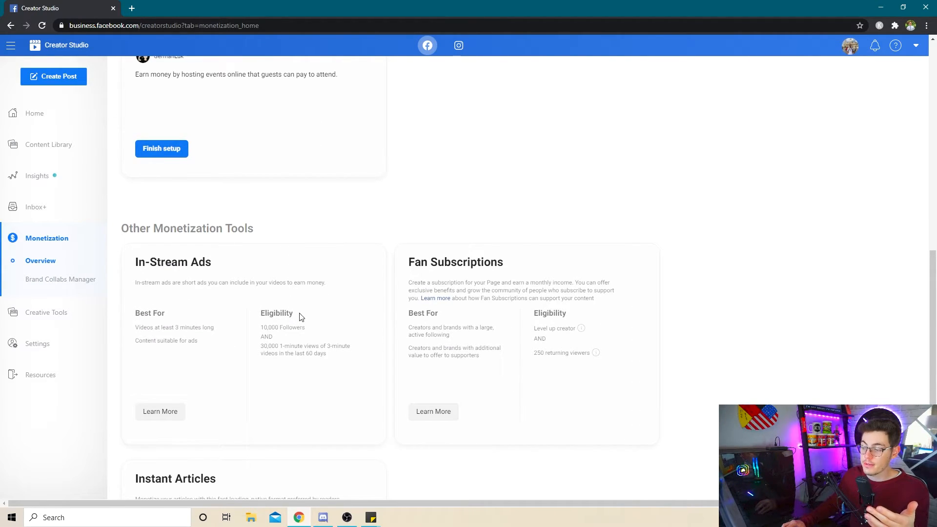
mouse_move(285, 281)
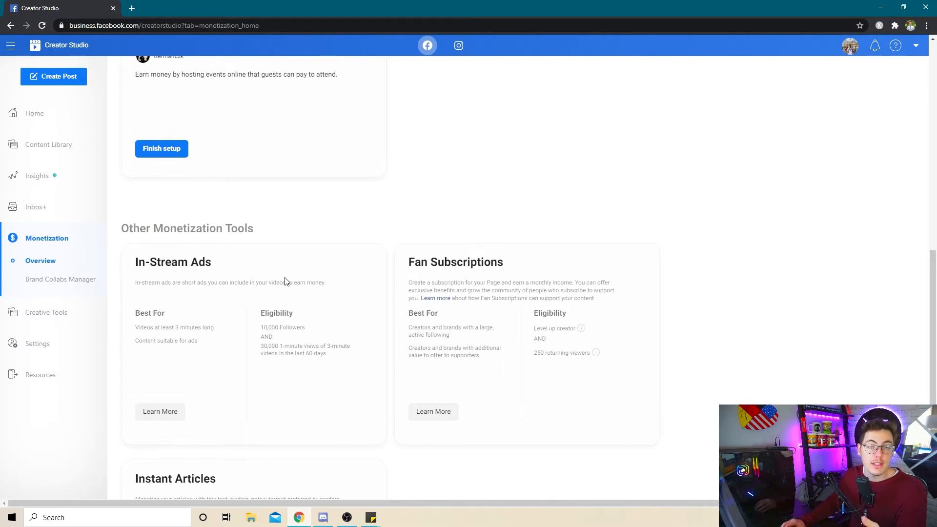
scroll(up, 3)
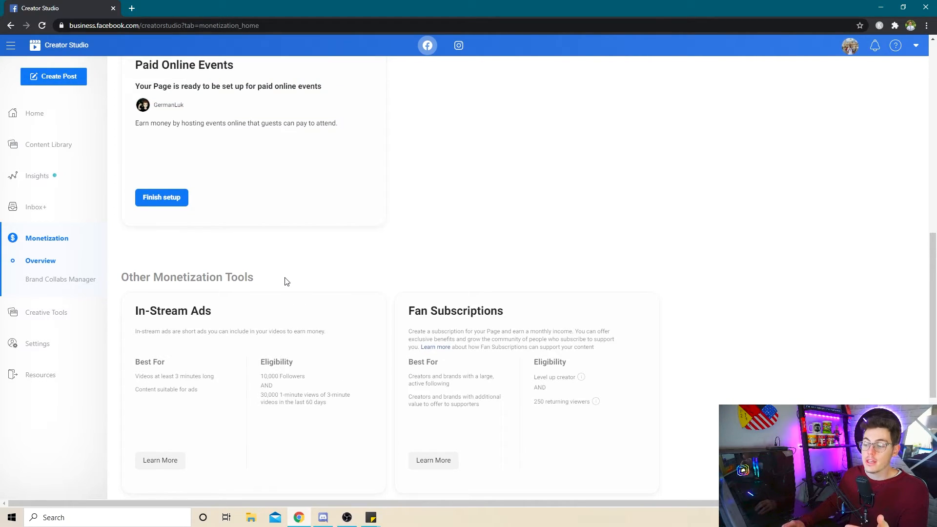